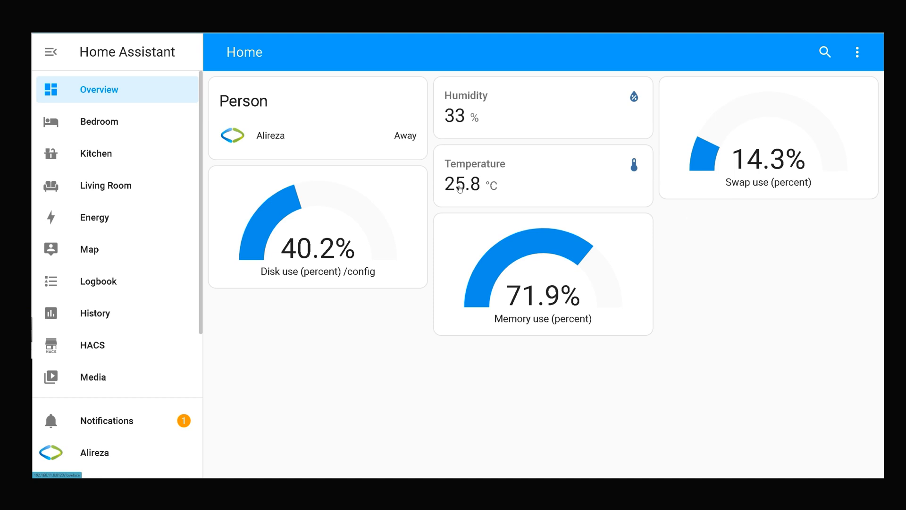
mouse_move(475, 110)
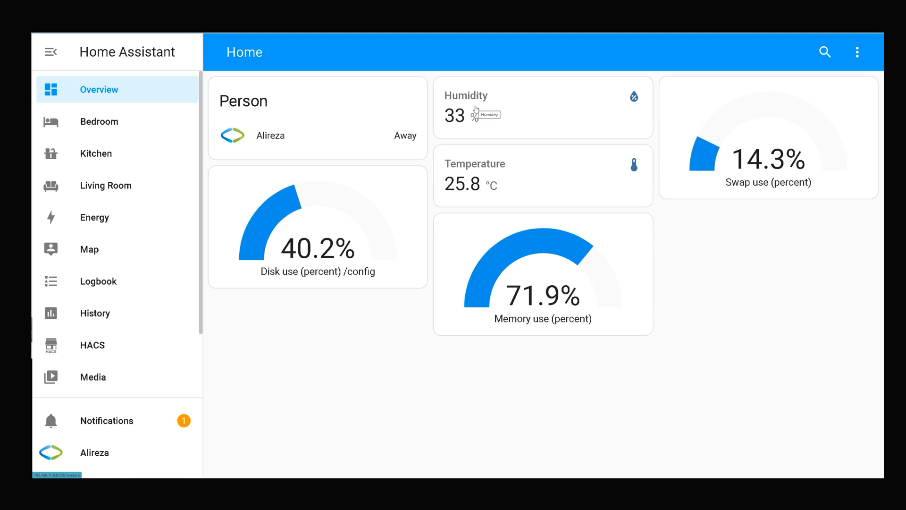
mouse_move(456, 115)
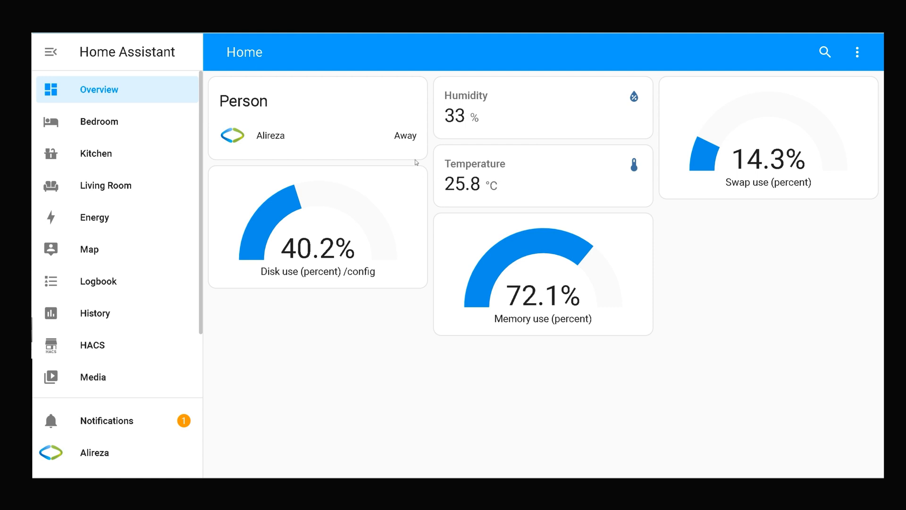
Step: Reach the ESPHome add-on web UI through Settings and Add-ons, showing esphome-web-777df4 online
scroll("down", 3)
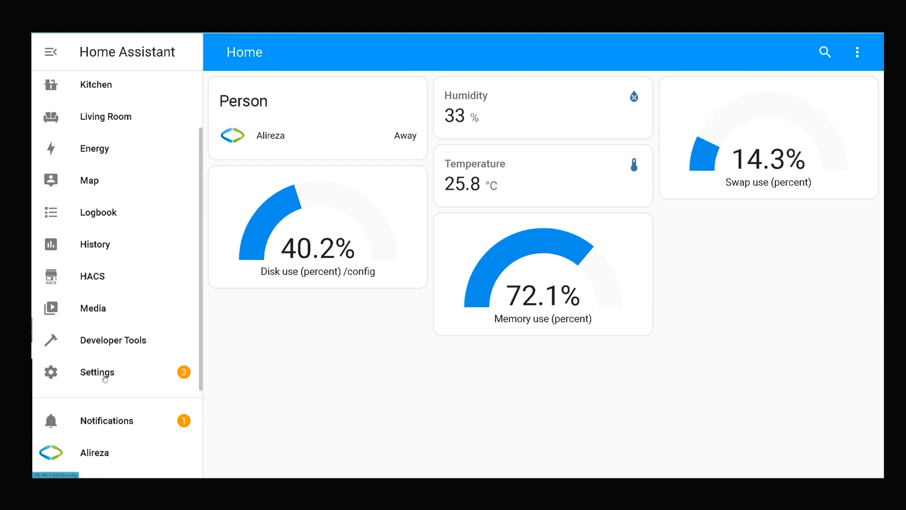
left_click(98, 372)
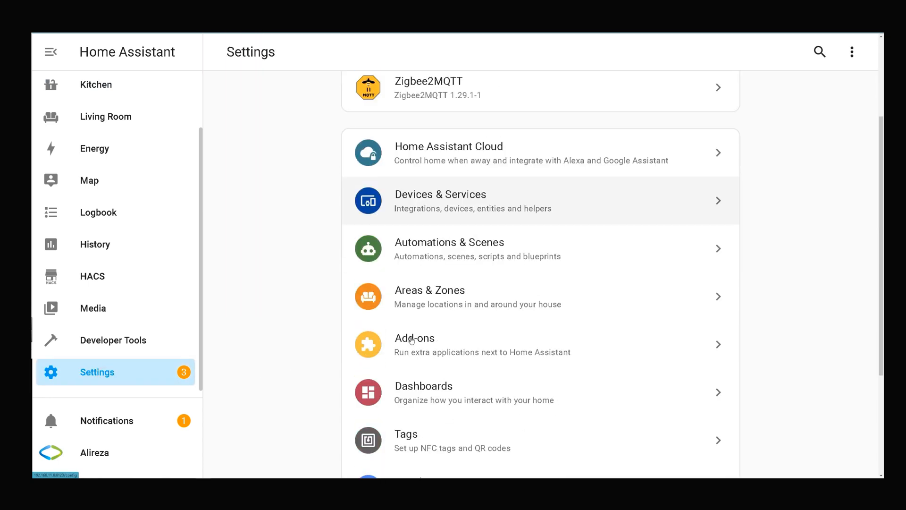
left_click(414, 338)
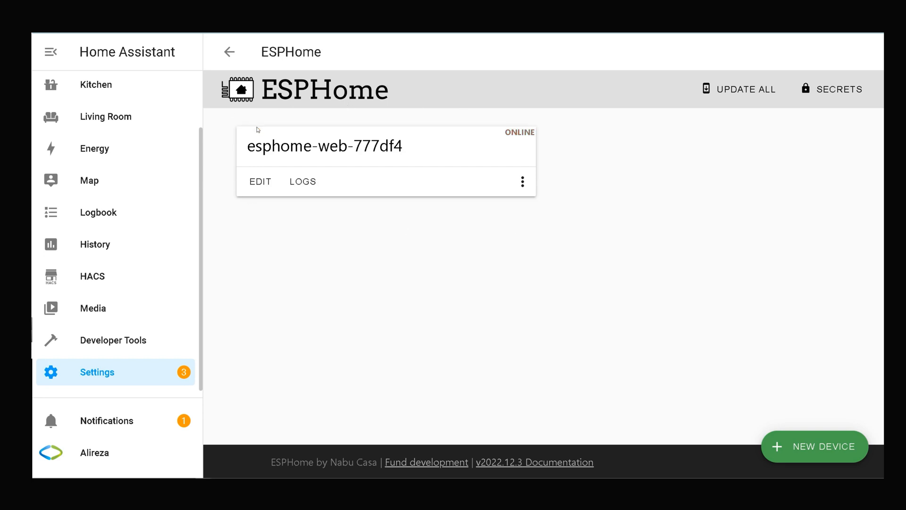
mouse_move(260, 181)
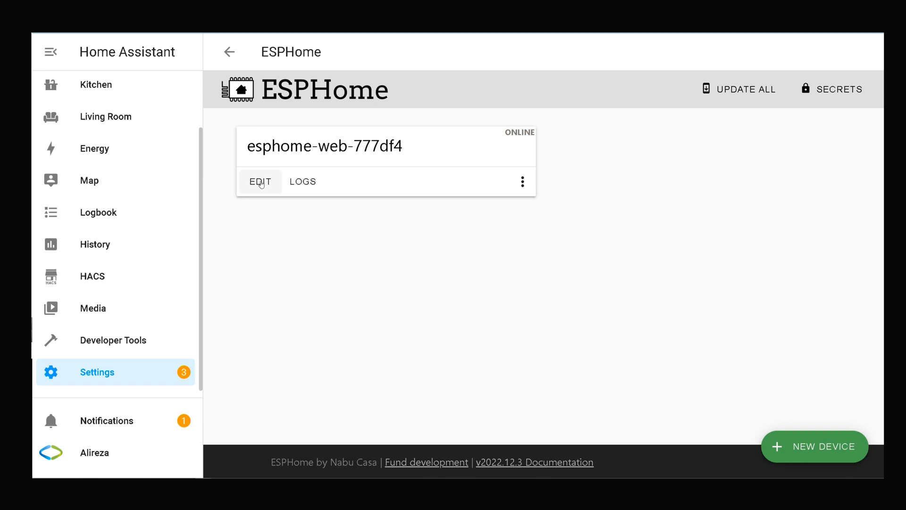
left_click(260, 181)
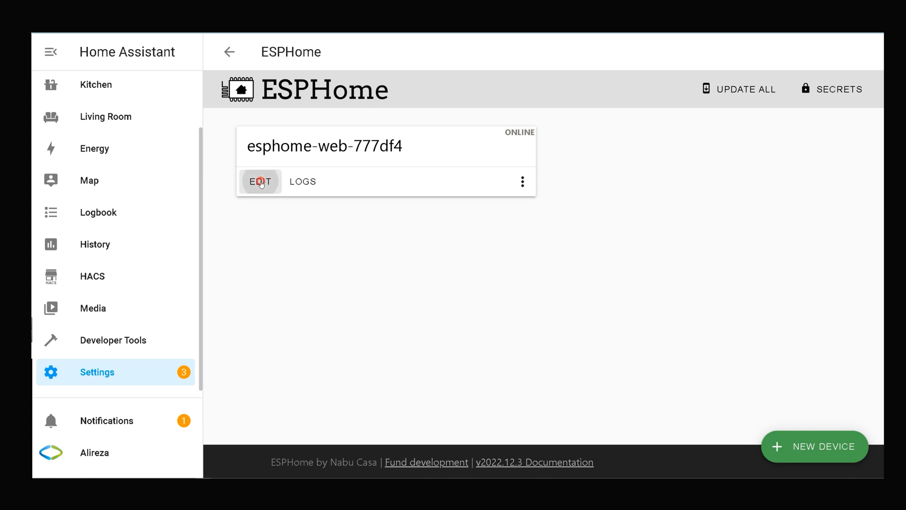
Step: Bring up the esphome-web-777df4.yaml editor and highlight the font section
left_click(260, 181)
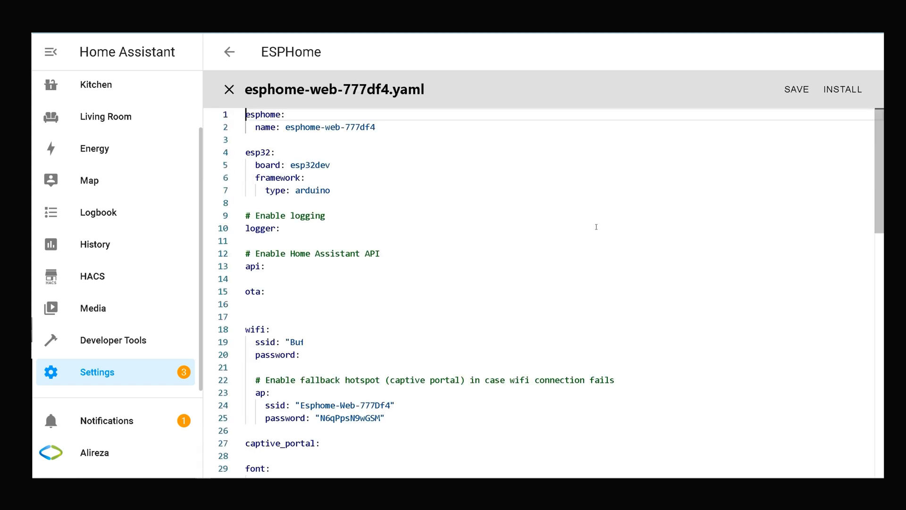
scroll("down", 3)
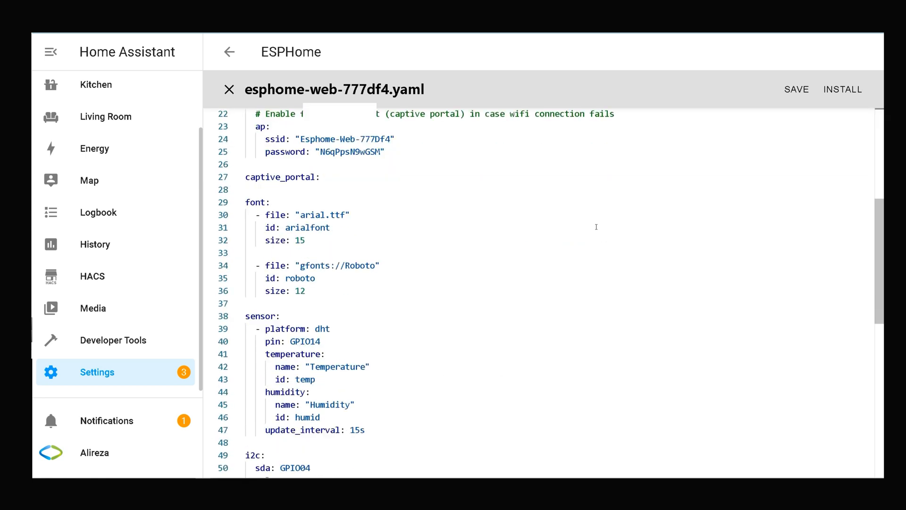
scroll("down", 3)
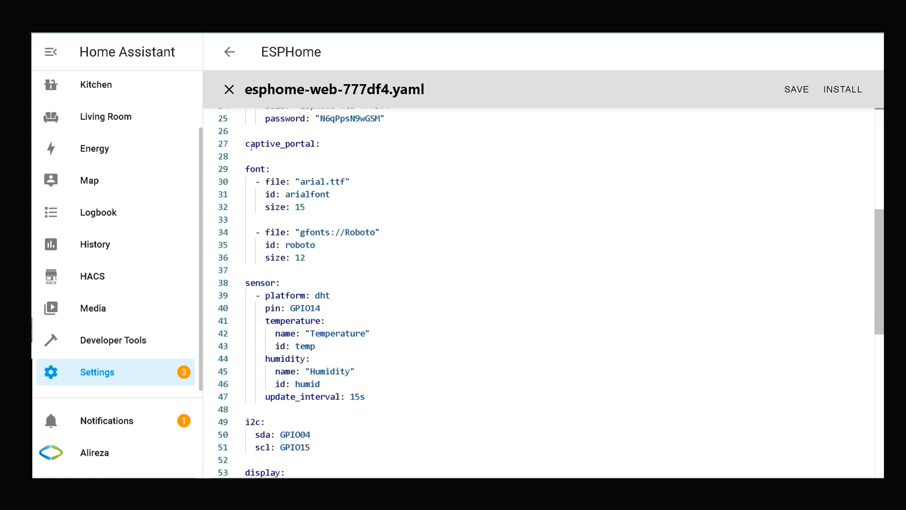
double_click(281, 143)
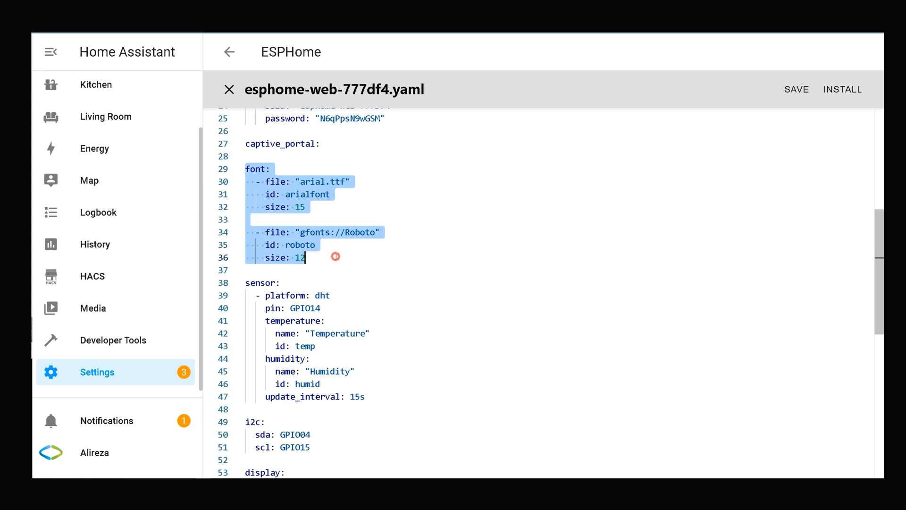
mouse_move(467, 253)
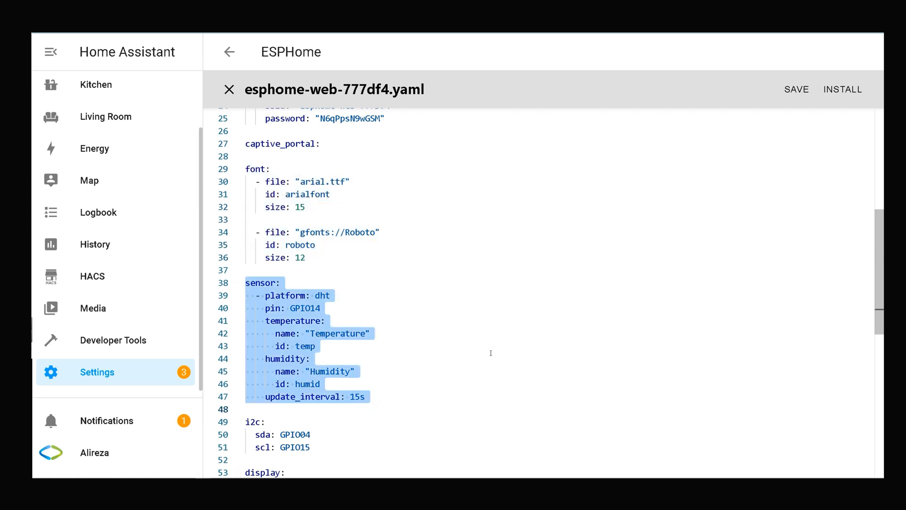
Step: Review the i2c and SSD1306 display sections and rest the cursor after 'address: 0x3c'
scroll("down", 3)
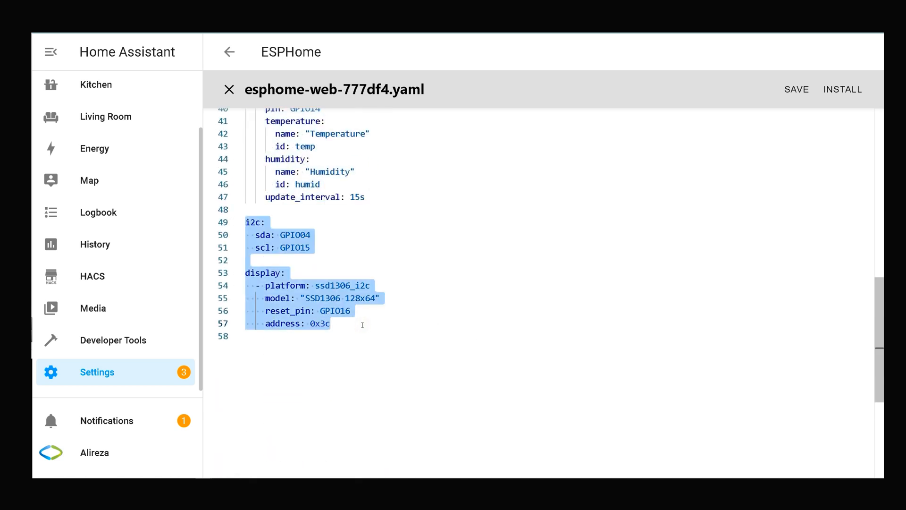
left_click(356, 324)
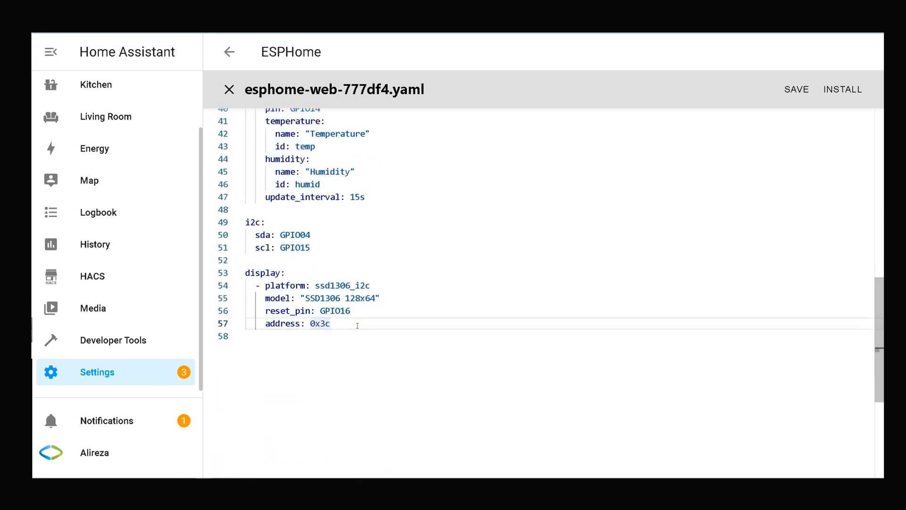
left_click(331, 323)
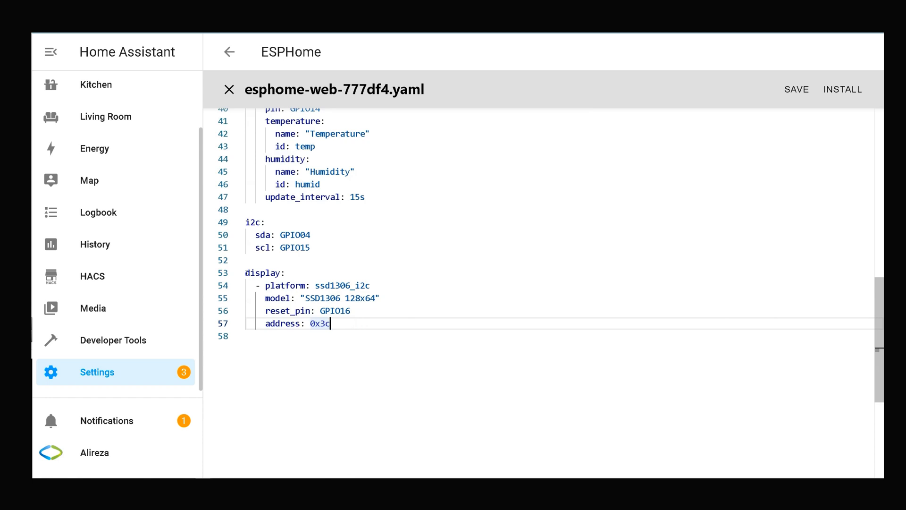
left_click_drag(244, 271, 331, 324)
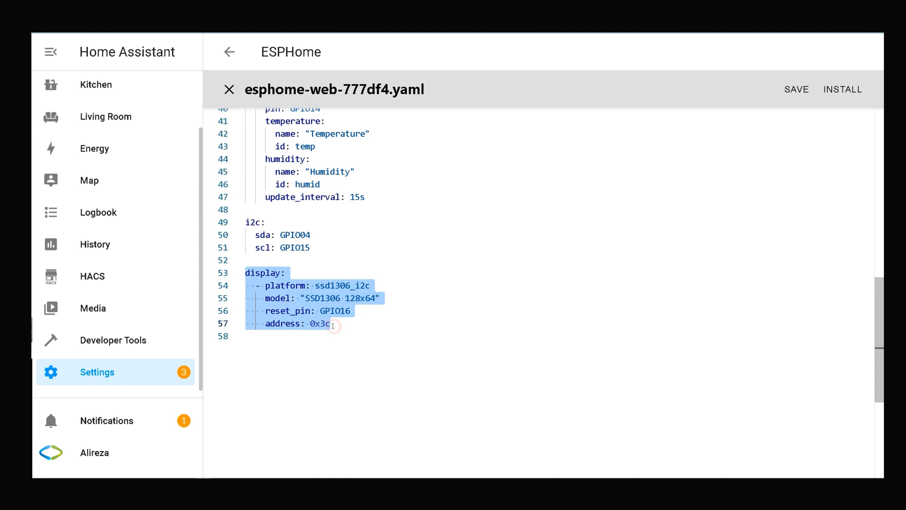
left_click(331, 324)
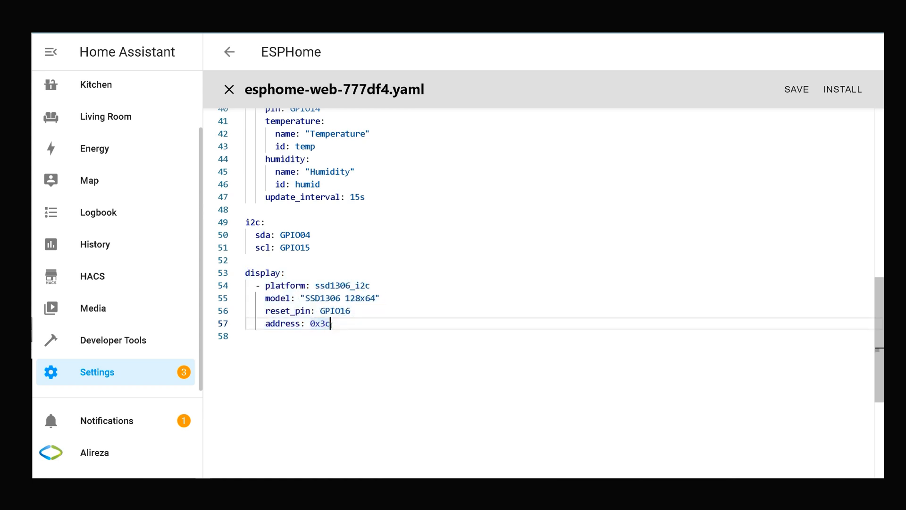
Step: Insert 'lambda: |-' on a new line under the display's address setting
key("enter")
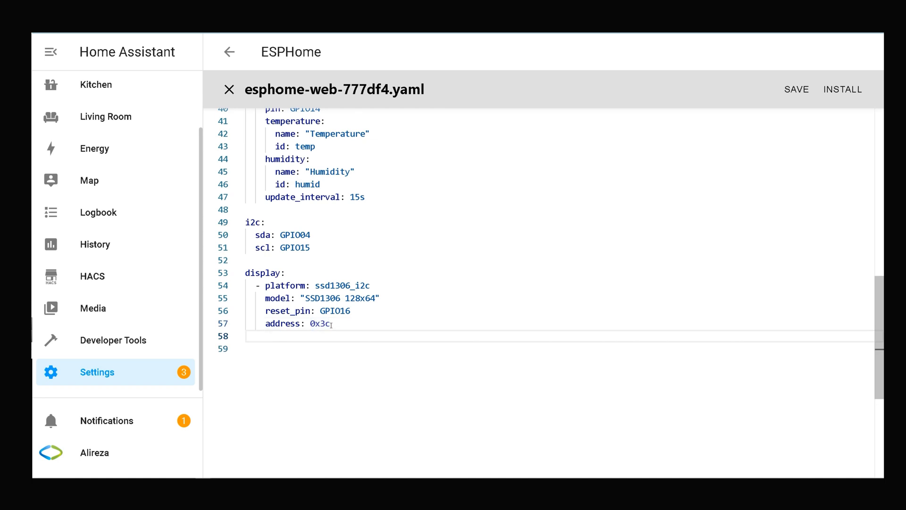
type("lambda: |-")
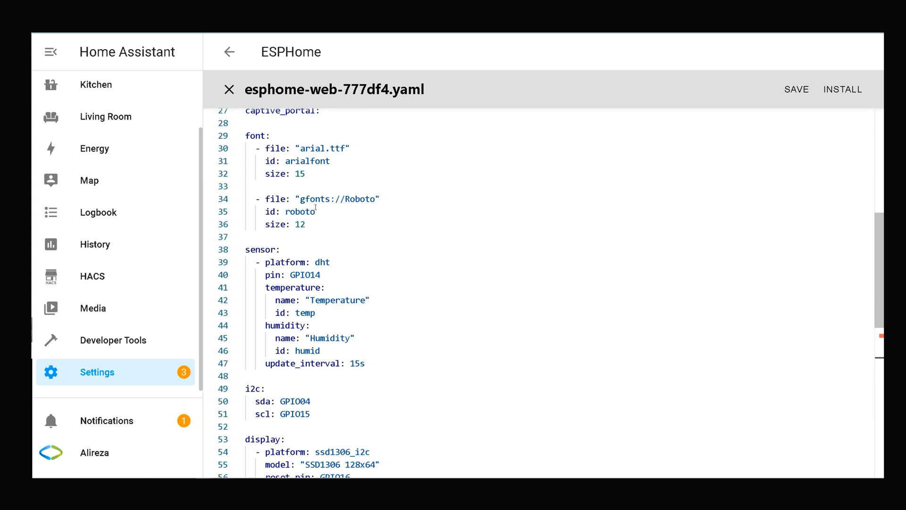
left_click_drag(247, 135, 305, 224)
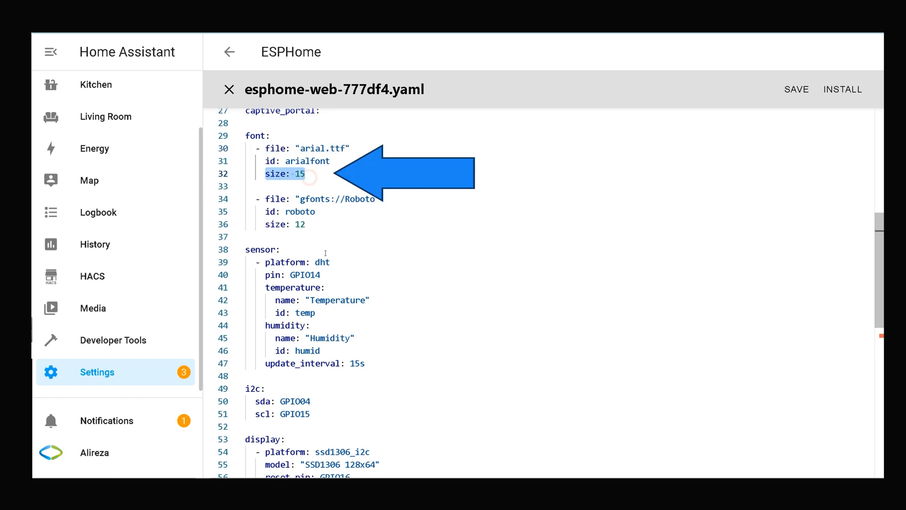
left_click(299, 174)
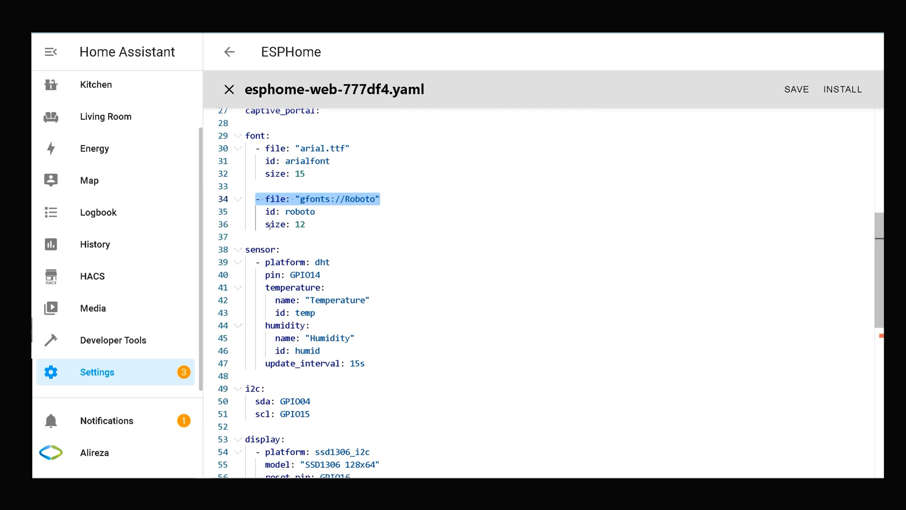
left_click(284, 225)
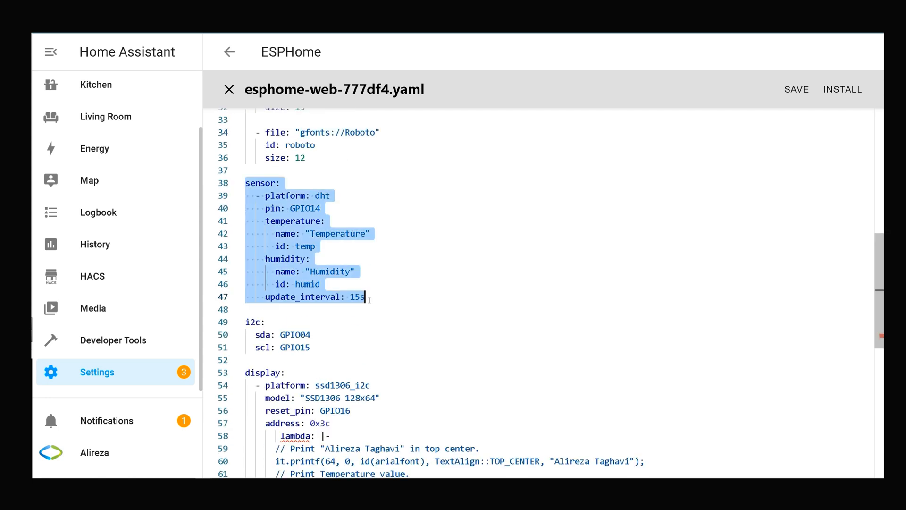
left_click(285, 207)
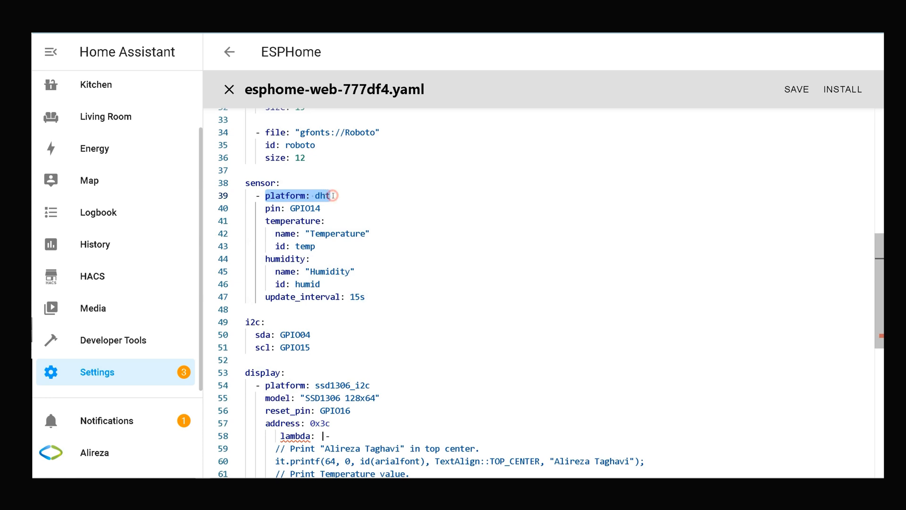
mouse_move(332, 195)
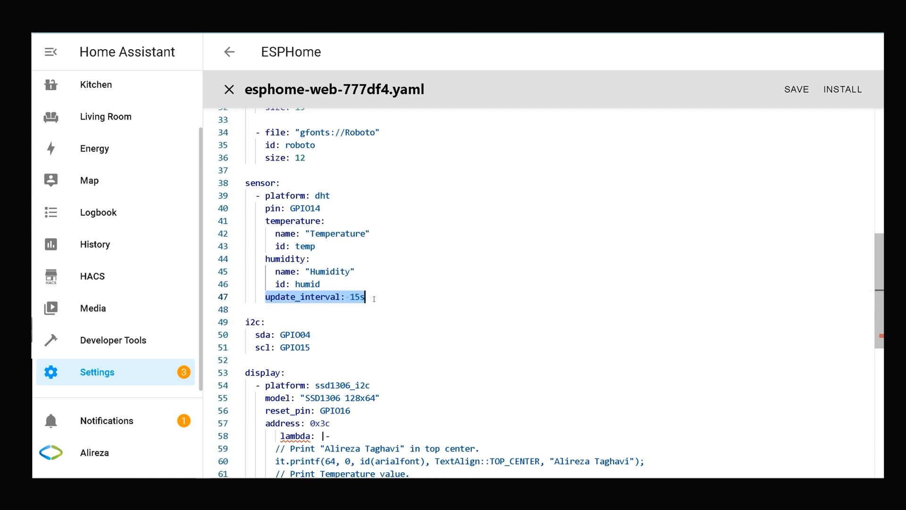
left_click(354, 297)
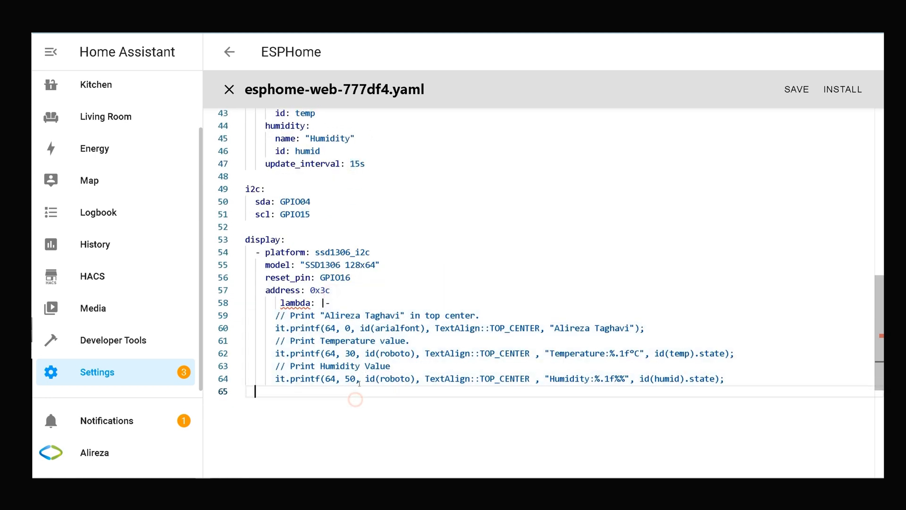
left_click_drag(246, 238, 326, 277)
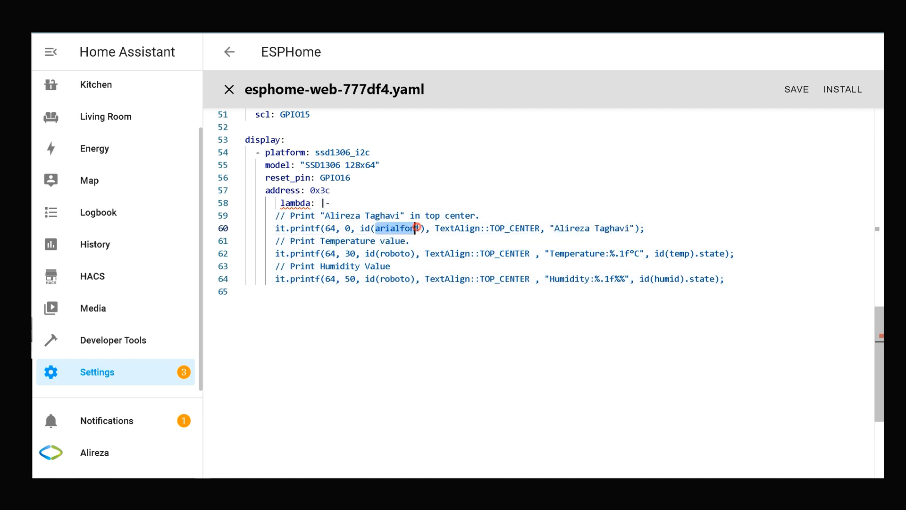
mouse_move(316, 190)
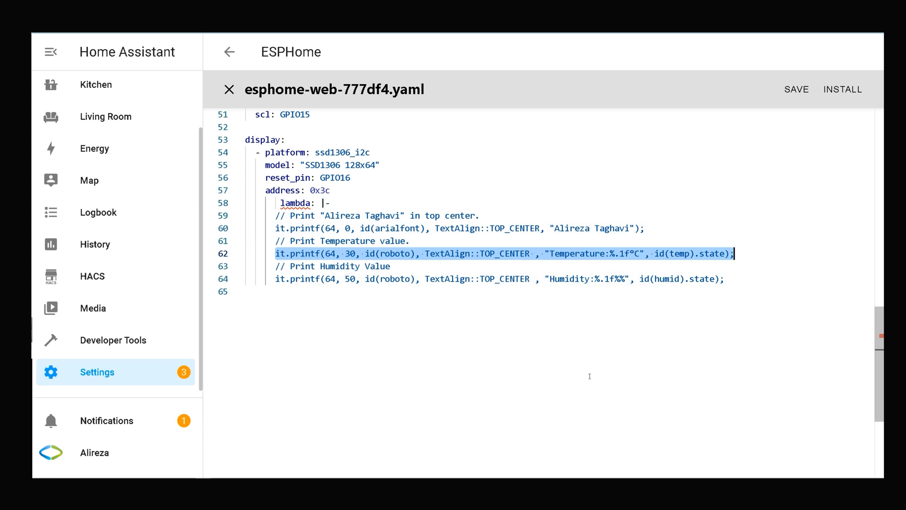
left_click(550, 254)
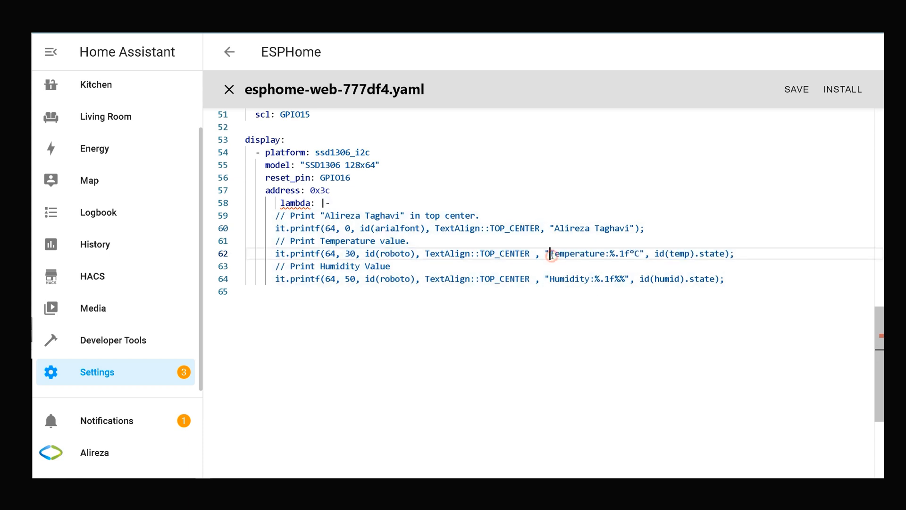
double_click(577, 253)
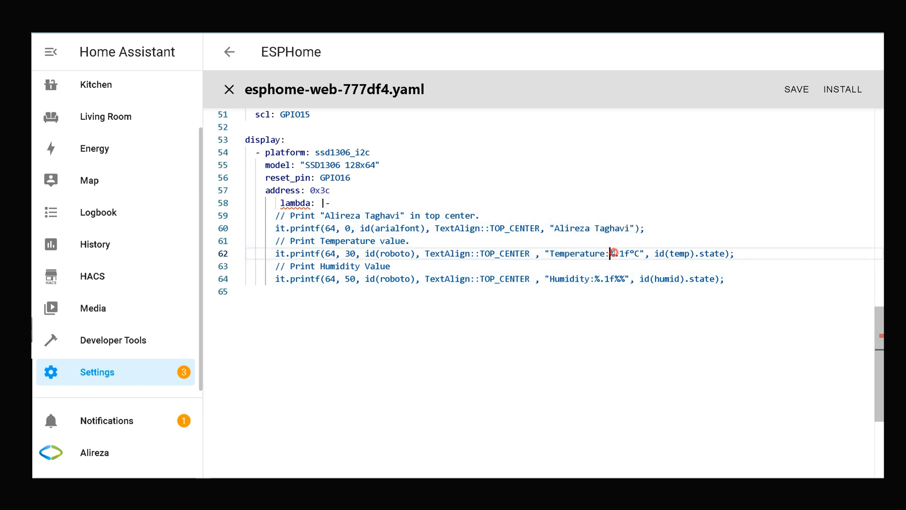
double_click(616, 253)
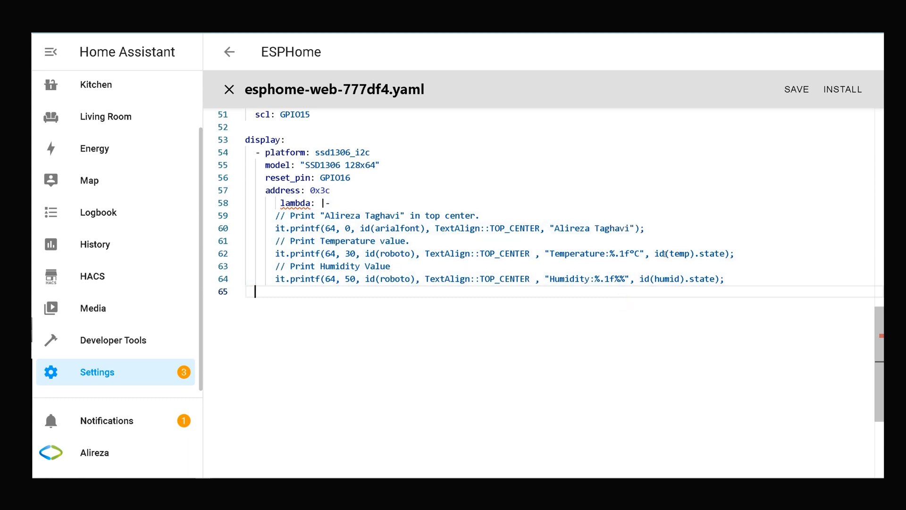
double_click(688, 253)
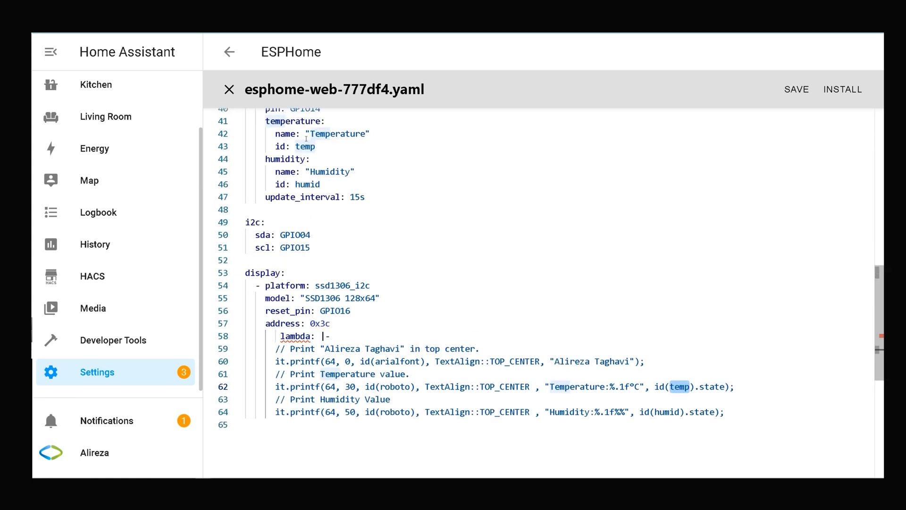
double_click(305, 146)
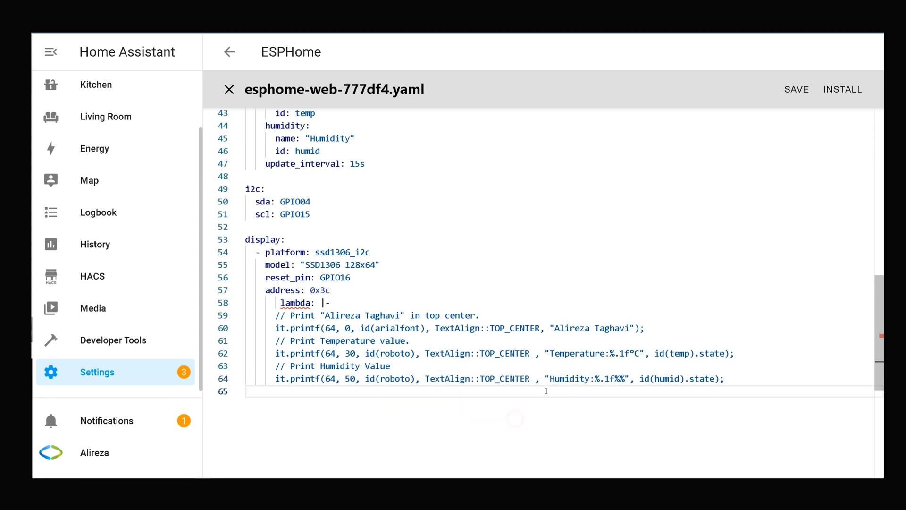
double_click(572, 379)
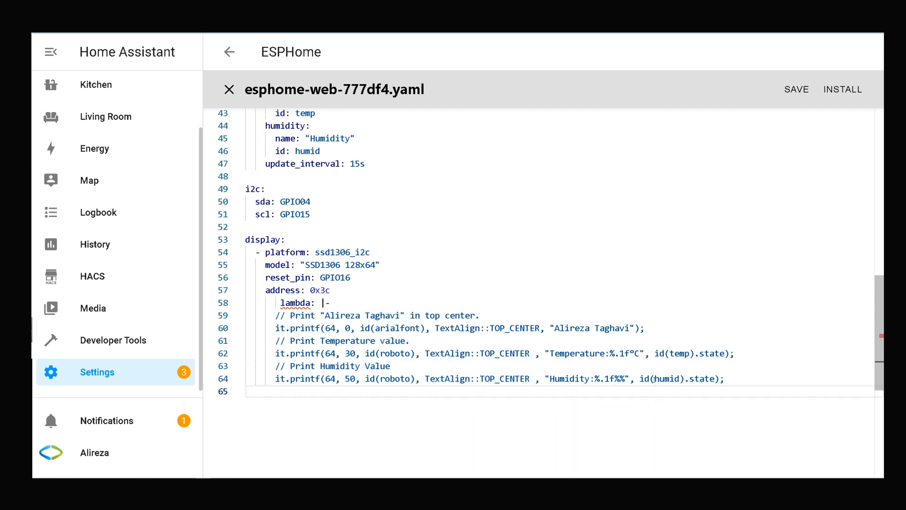
double_click(681, 378)
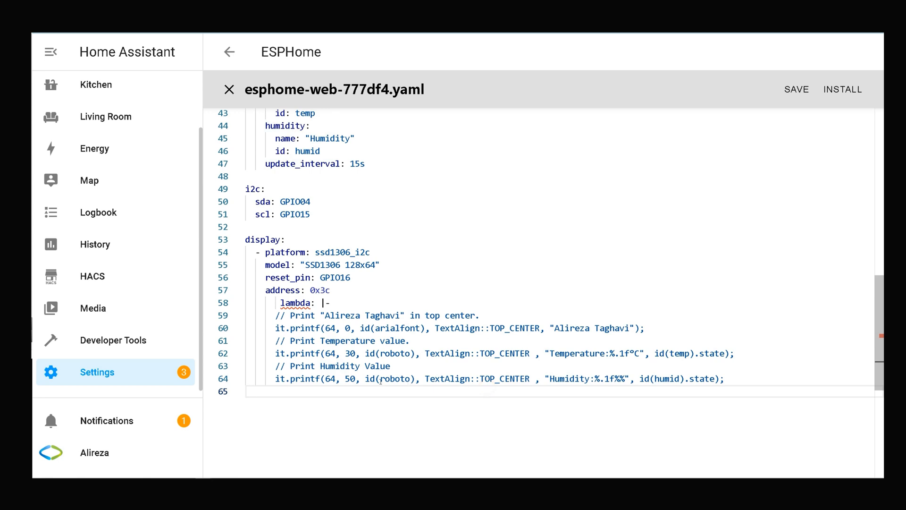
double_click(396, 378)
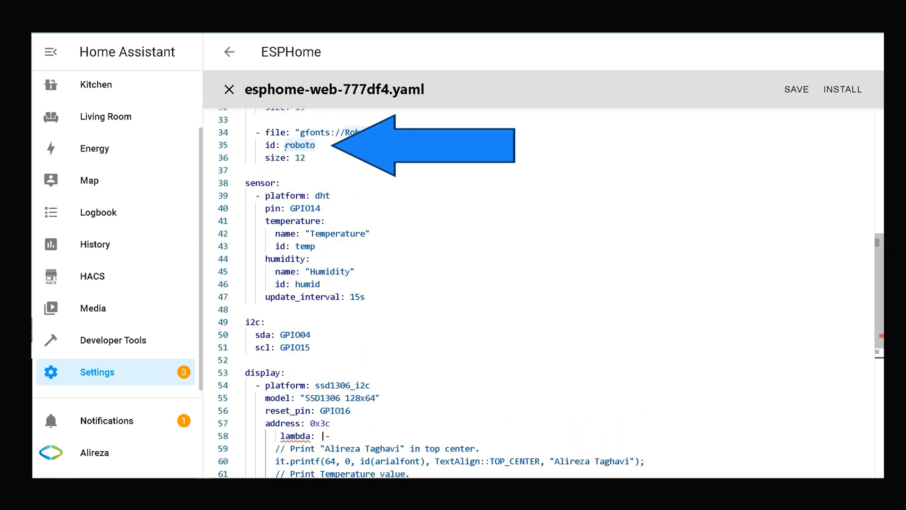
scroll("down", 3)
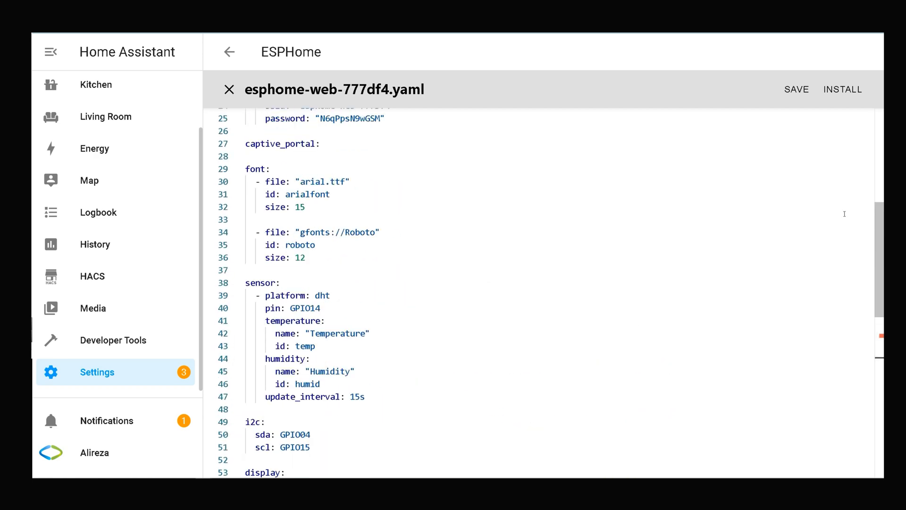
Step: Save the configuration and start an install, reaching the installation method choices
left_click(797, 89)
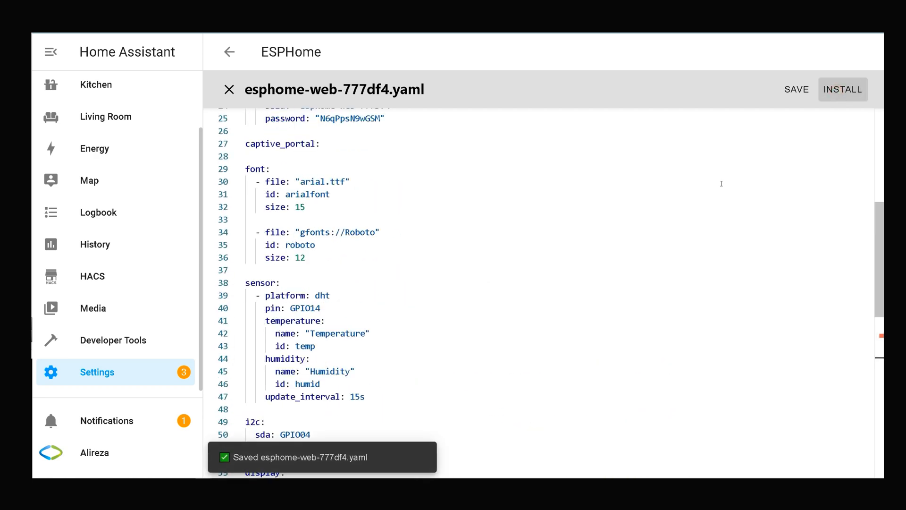
left_click(843, 88)
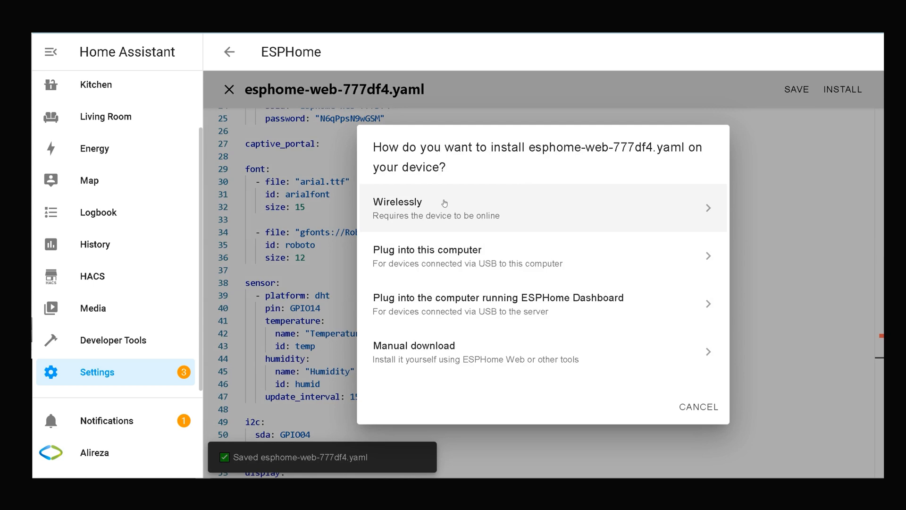
mouse_move(464, 200)
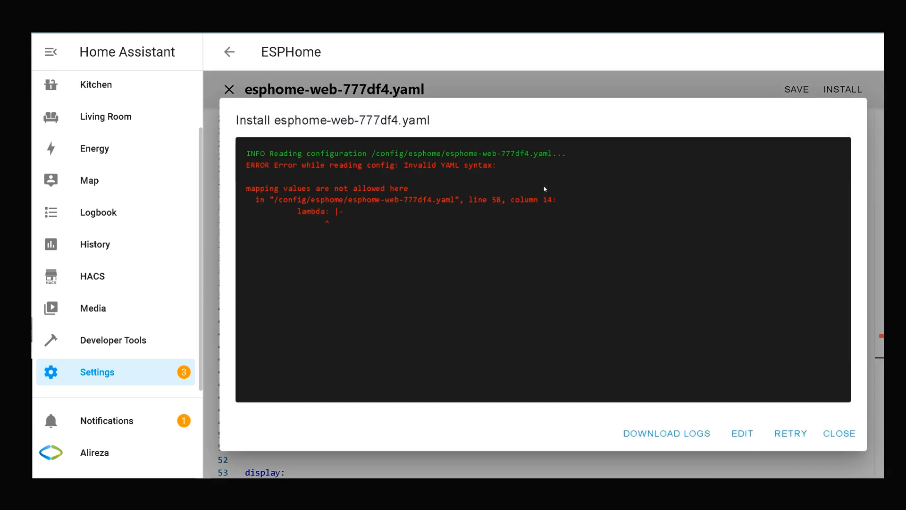
mouse_move(529, 188)
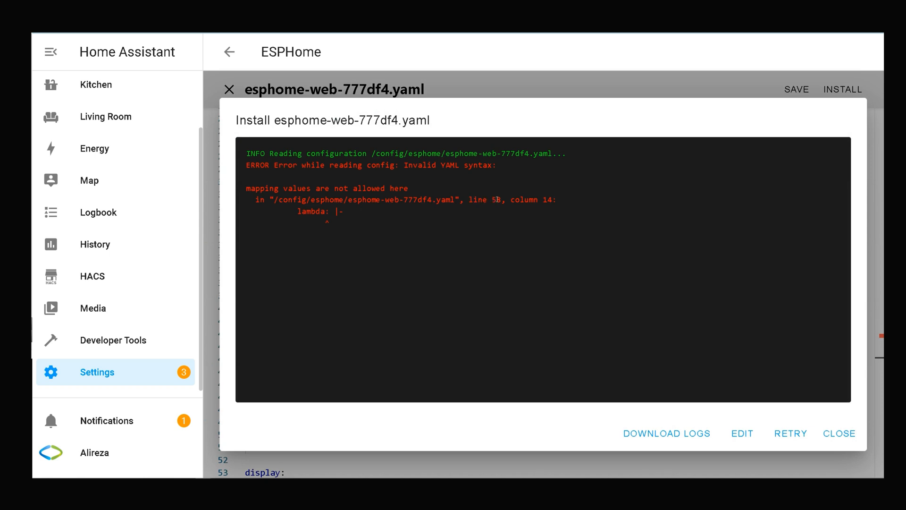
Step: Dismiss the line 58 syntax error log and re-indent 'lambda: |-' to align with address
left_click(838, 433)
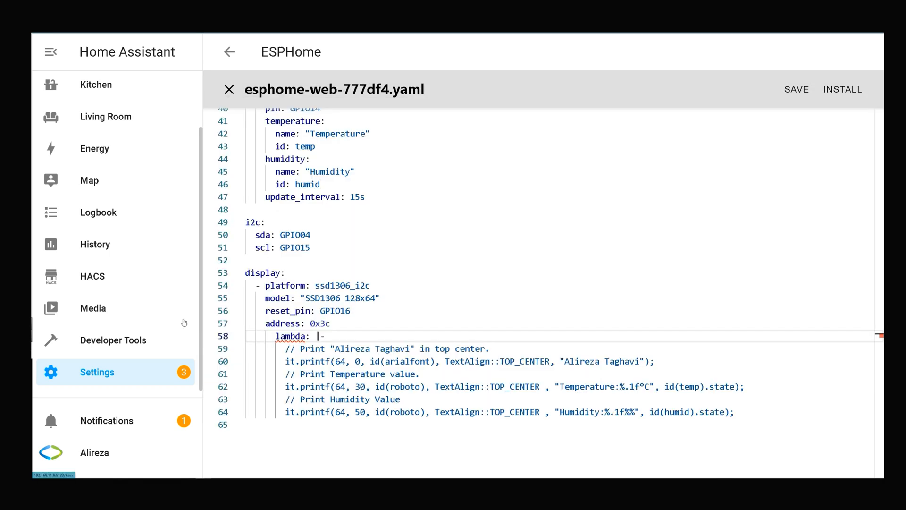
left_click(276, 336)
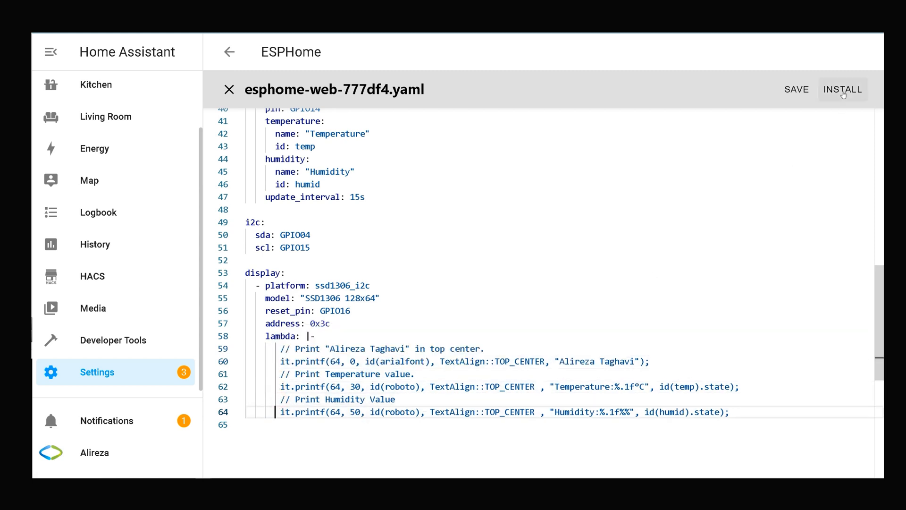
Step: Install the corrected config wirelessly until logs report 26.1°C and 32.5% humidity
left_click(843, 89)
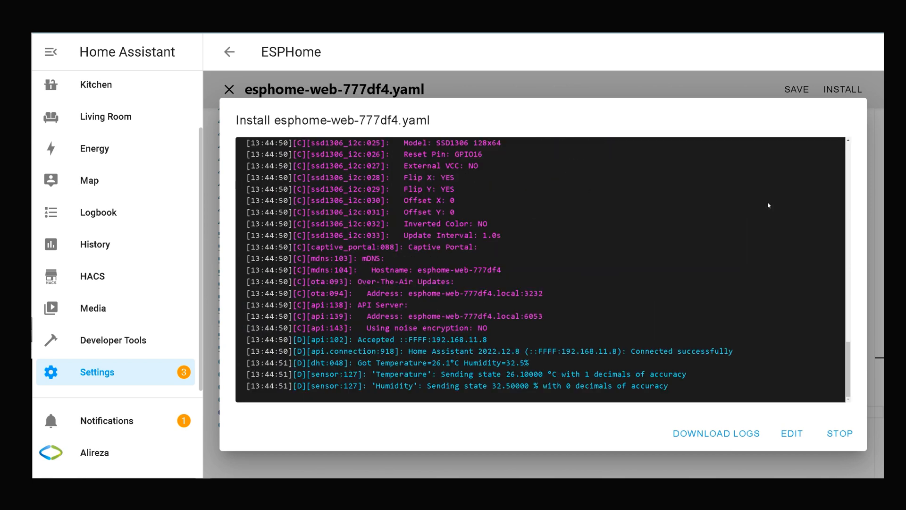
mouse_move(811, 391)
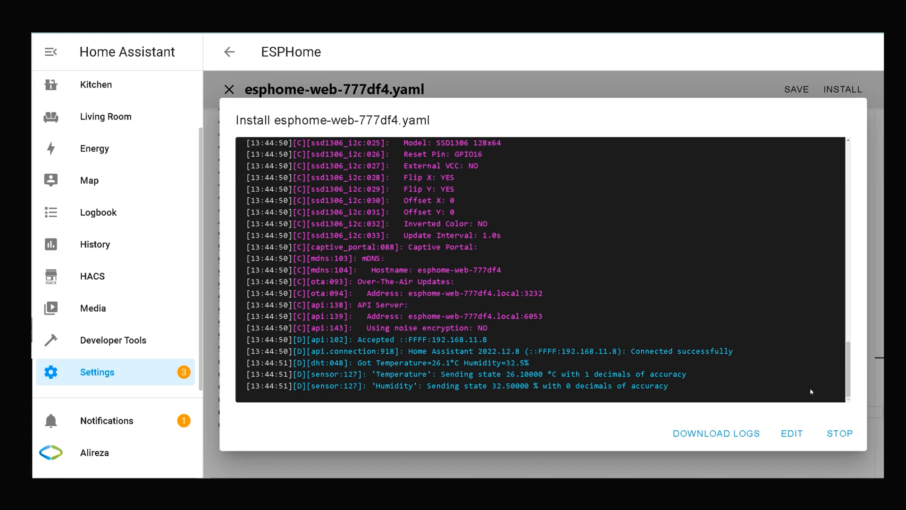